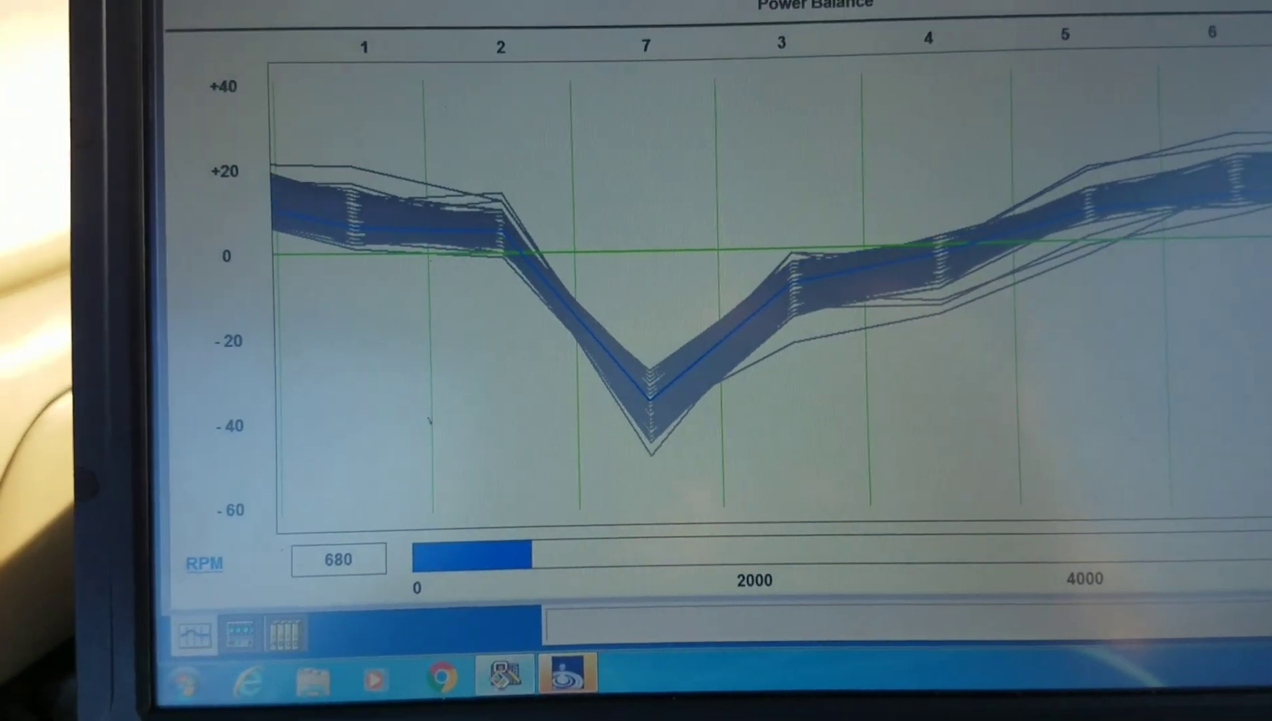
Exit the Power Balance results to reach the Body, Chassis, Electrical, Powertrain, Modules menu.
click(290, 170)
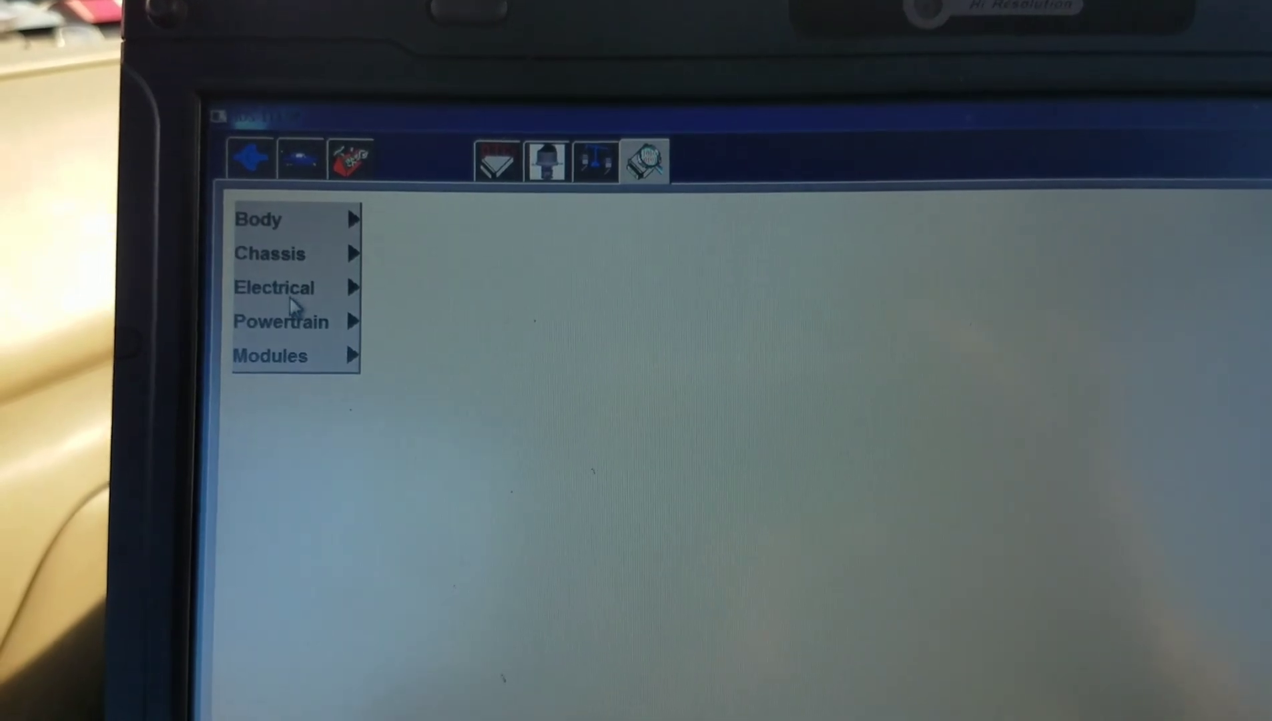
Choose Powertrain to show the PCM PID selection grid.
click(280, 322)
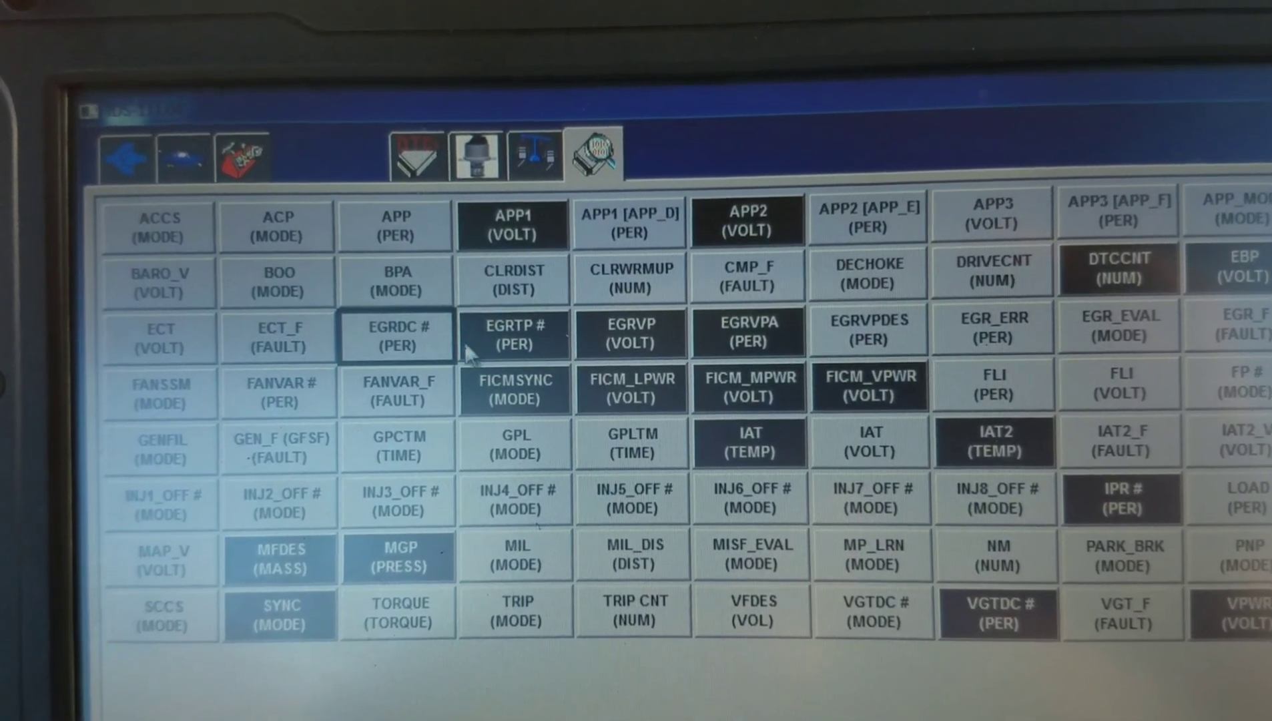
Deselect the EGR parameter, another unwanted PID, and DTCCNT.
click(513, 331)
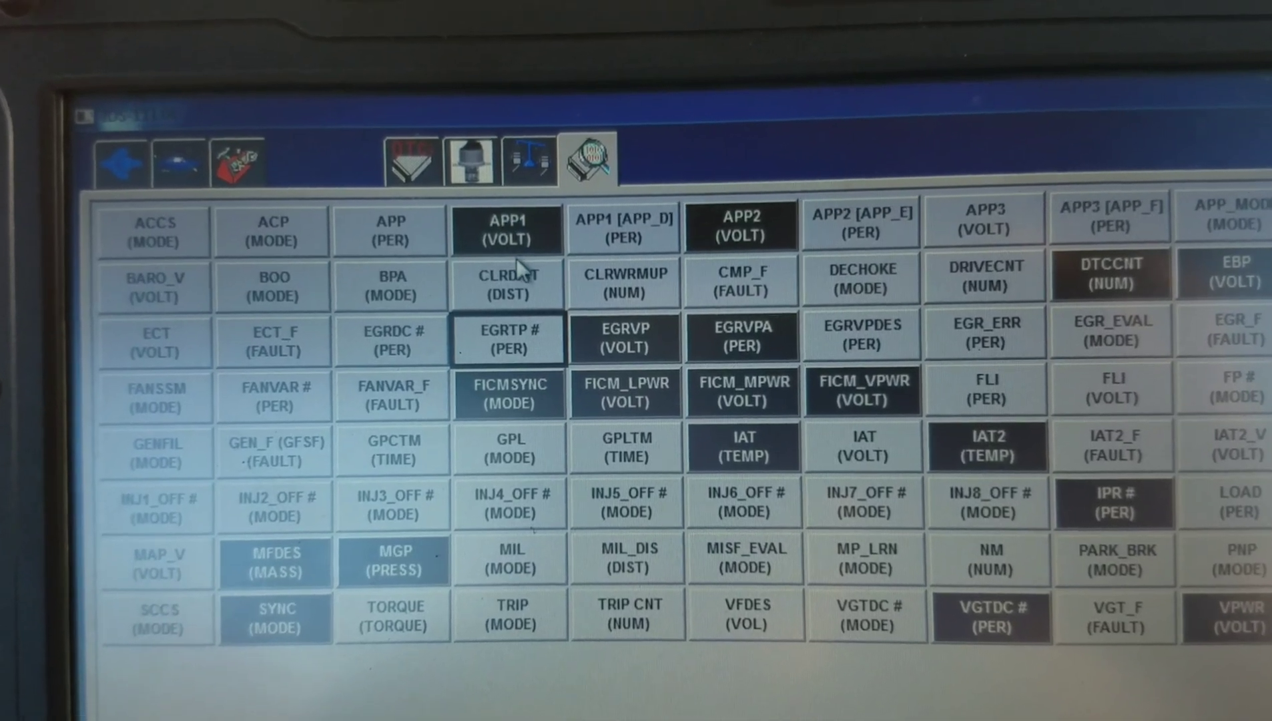
click(507, 230)
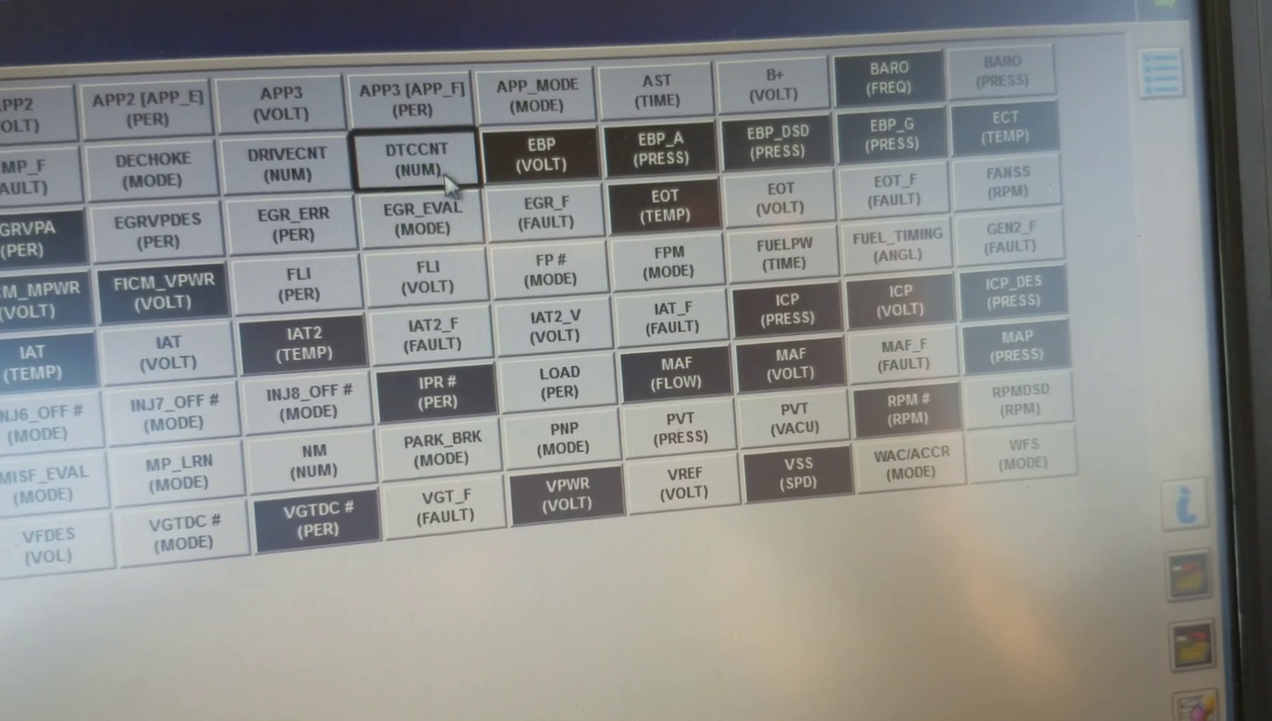
click(545, 147)
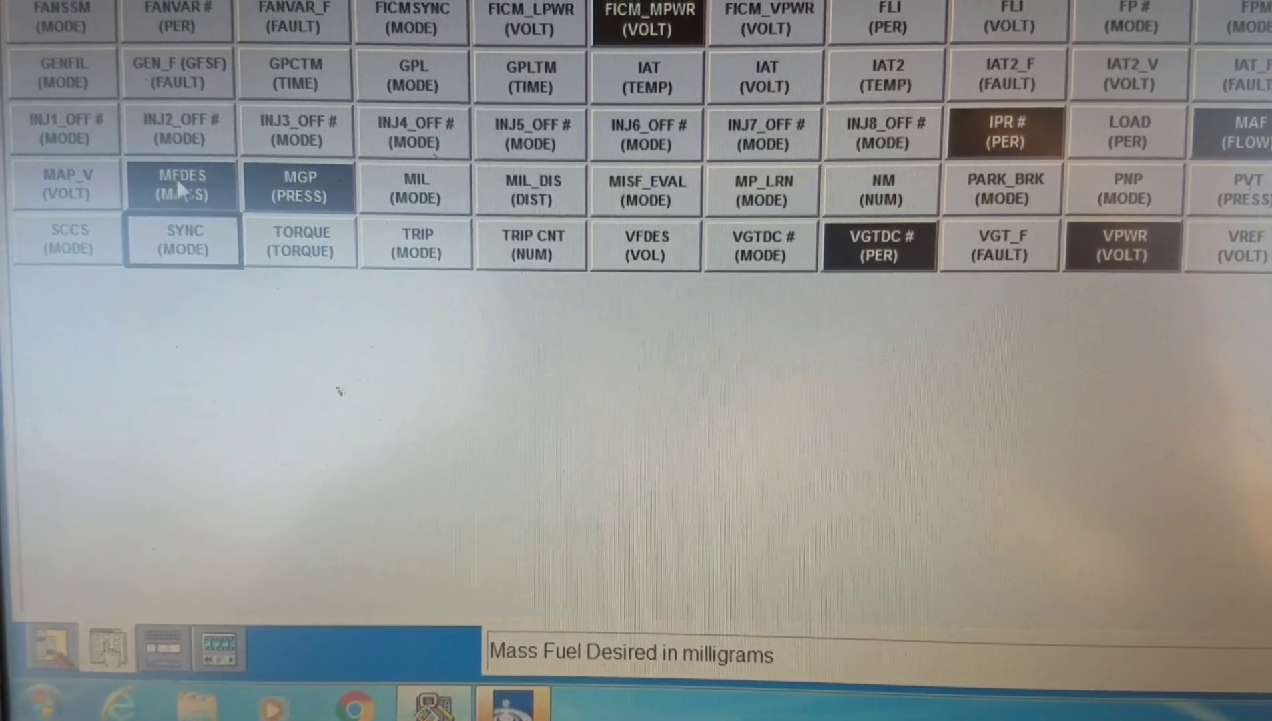
Deselect MFDES, keeping FICM_MPWR, IPR and the ICP parameters selected.
click(300, 188)
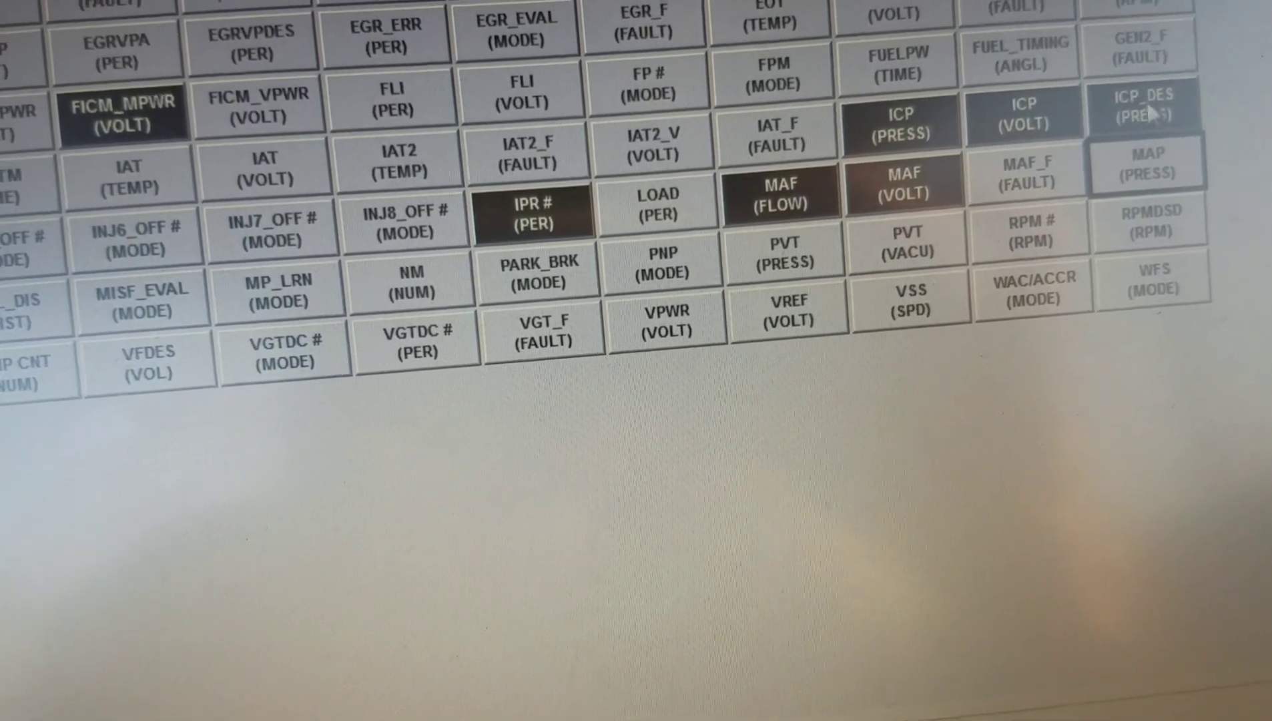
scroll(up, 3)
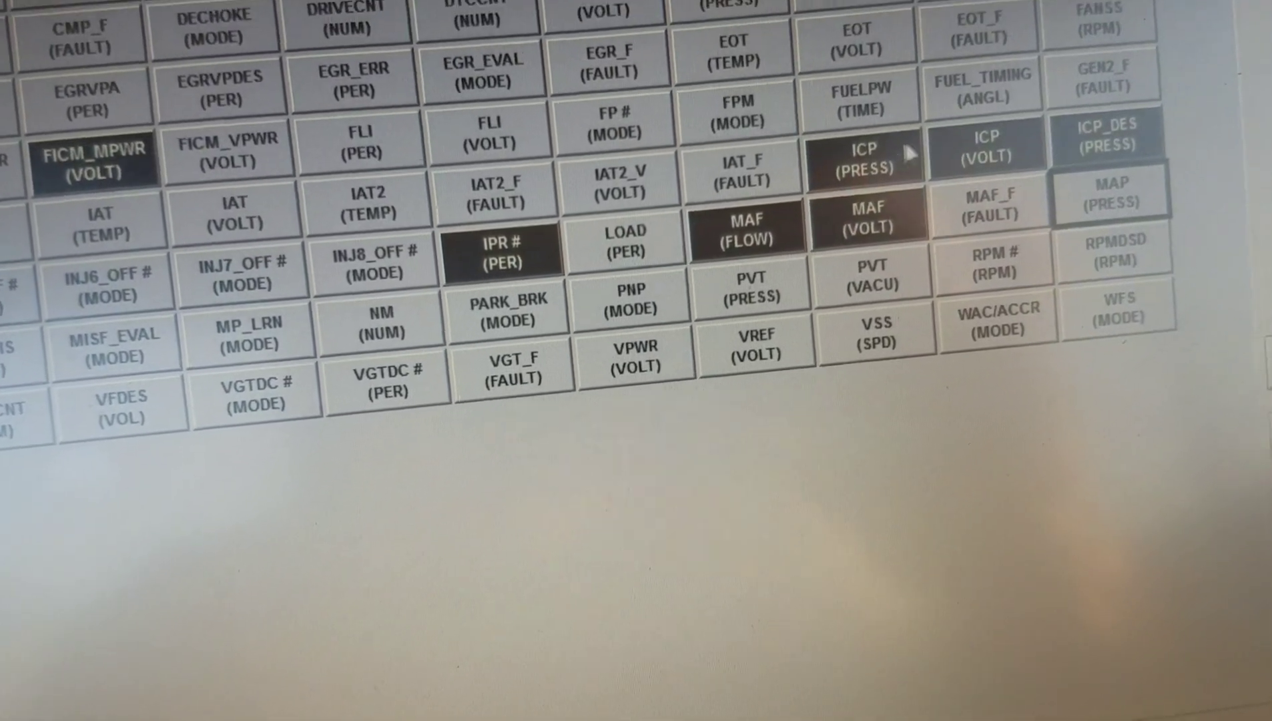